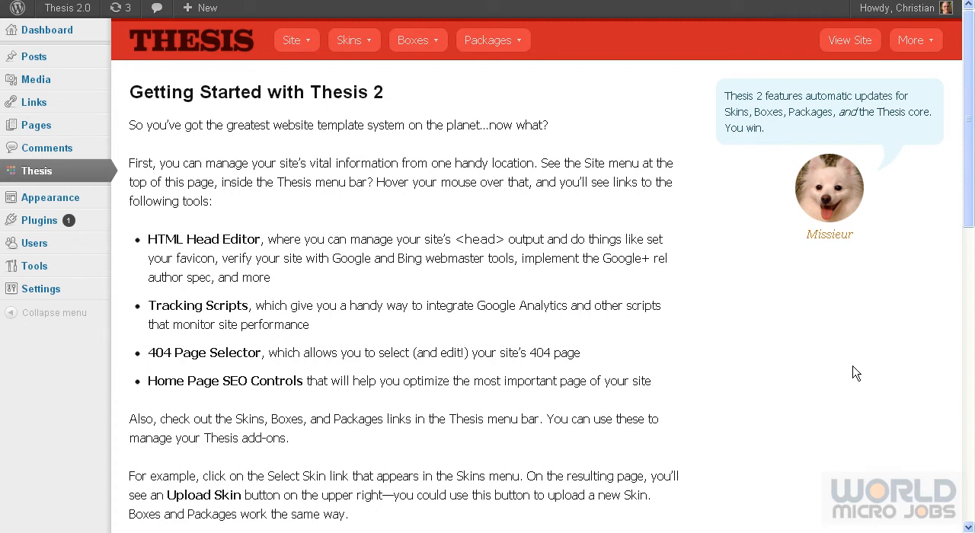
{"action": "mouse_move", "coordinate": [638, 291]}
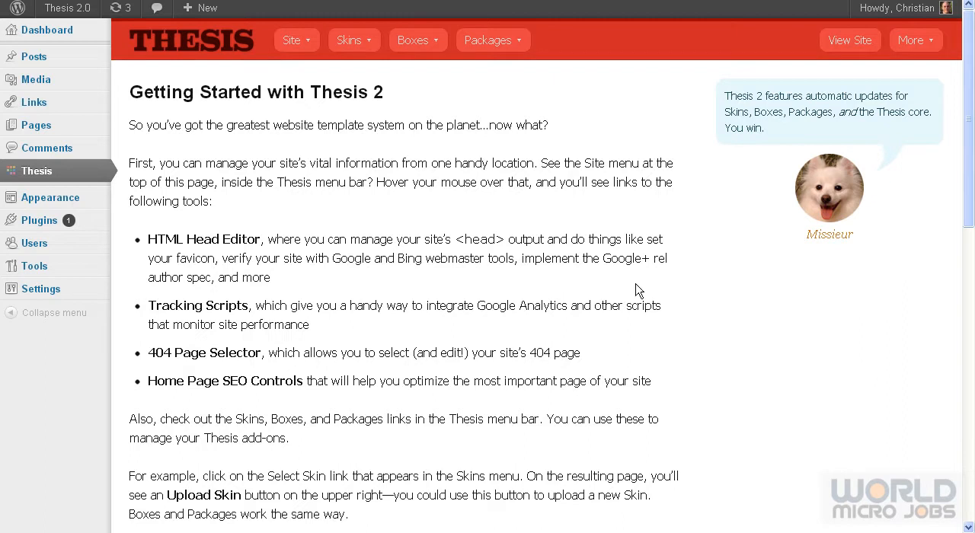
{"action": "mouse_move", "coordinate": [579, 96]}
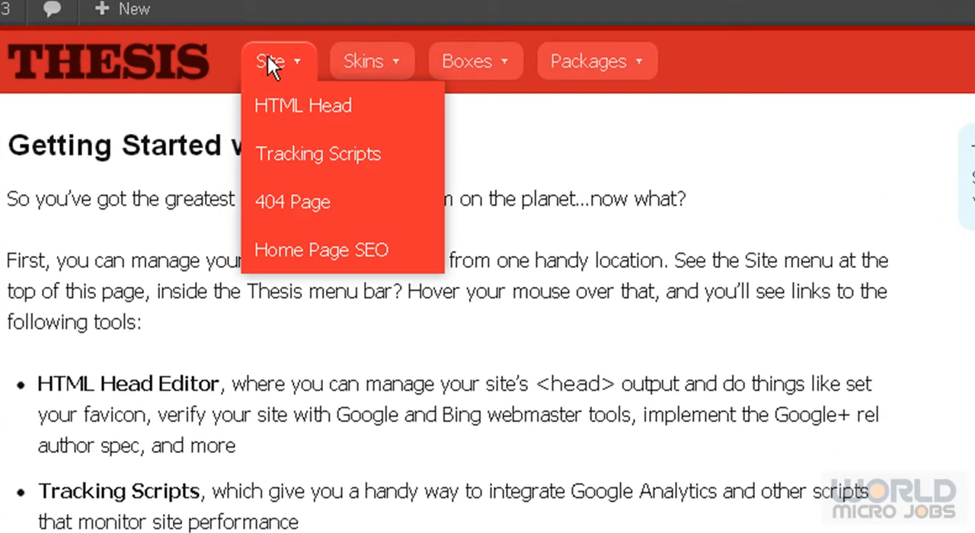
{"action": "mouse_move", "coordinate": [321, 250]}
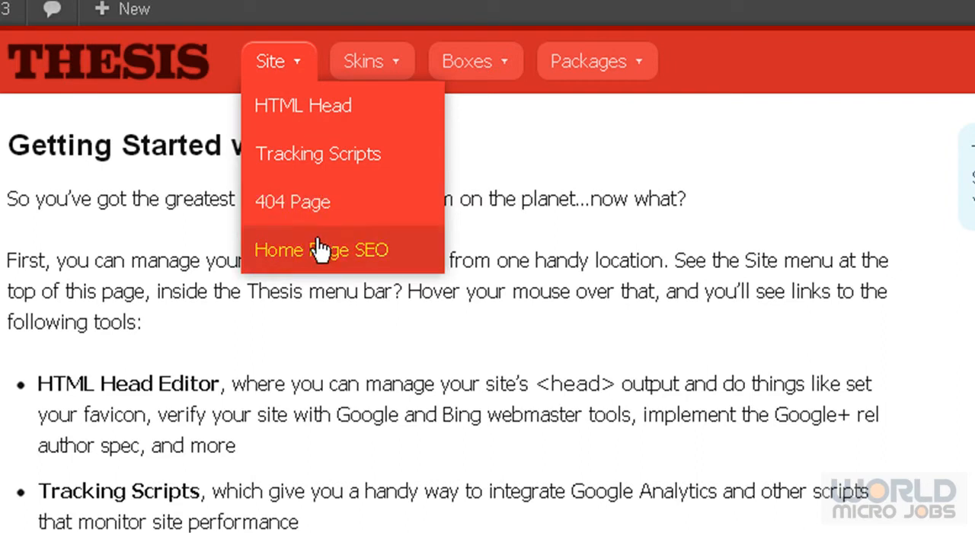
{"action": "mouse_move", "coordinate": [313, 212]}
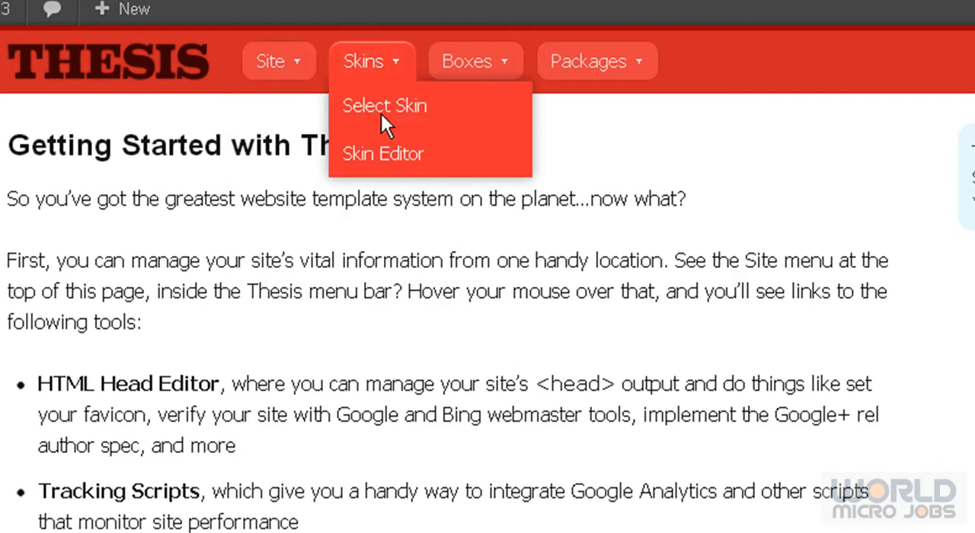
{"action": "mouse_move", "coordinate": [383, 154]}
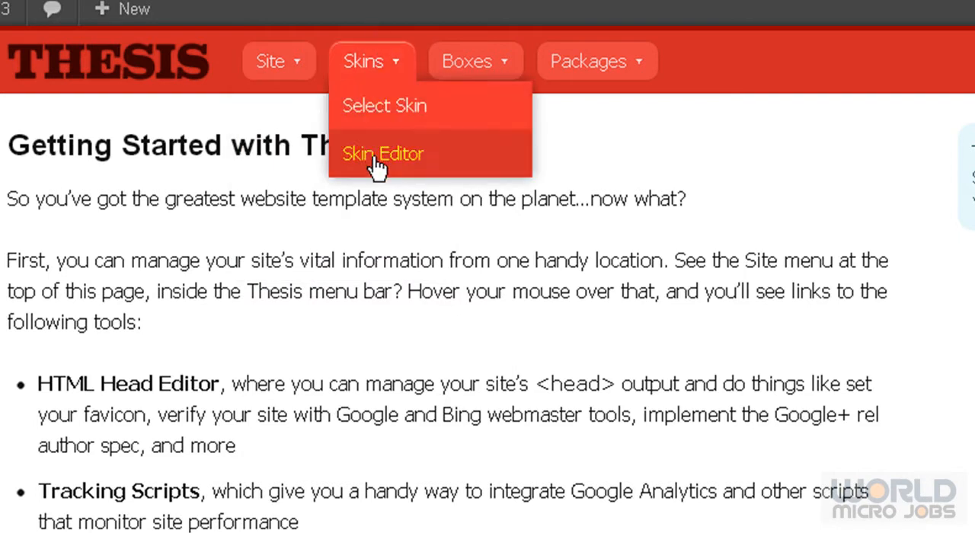
{"action": "mouse_move", "coordinate": [370, 61]}
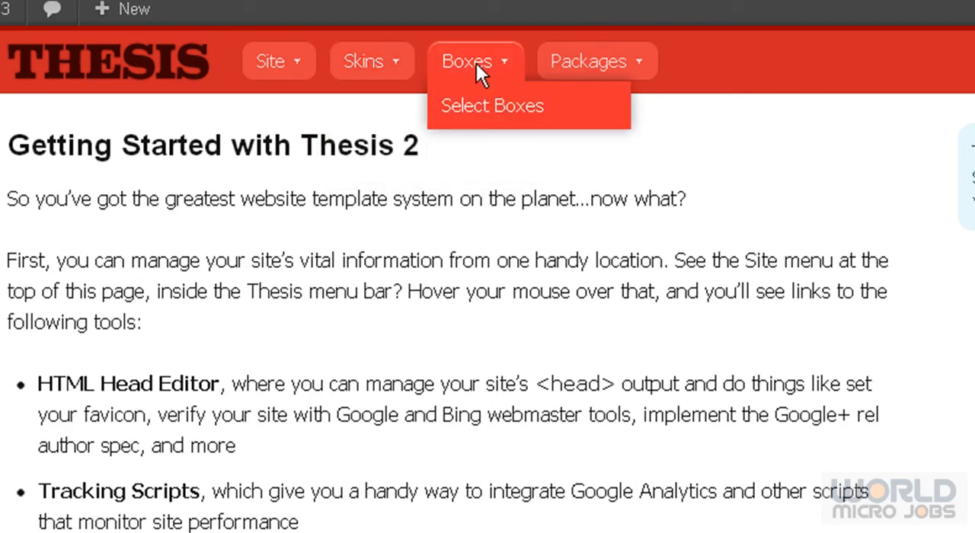
{"action": "mouse_move", "coordinate": [472, 76]}
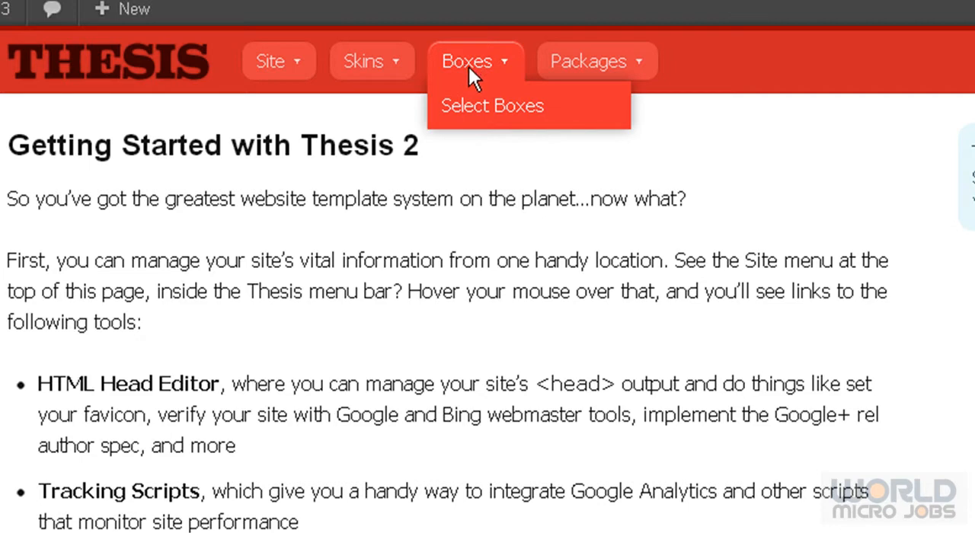
{"action": "mouse_move", "coordinate": [492, 106]}
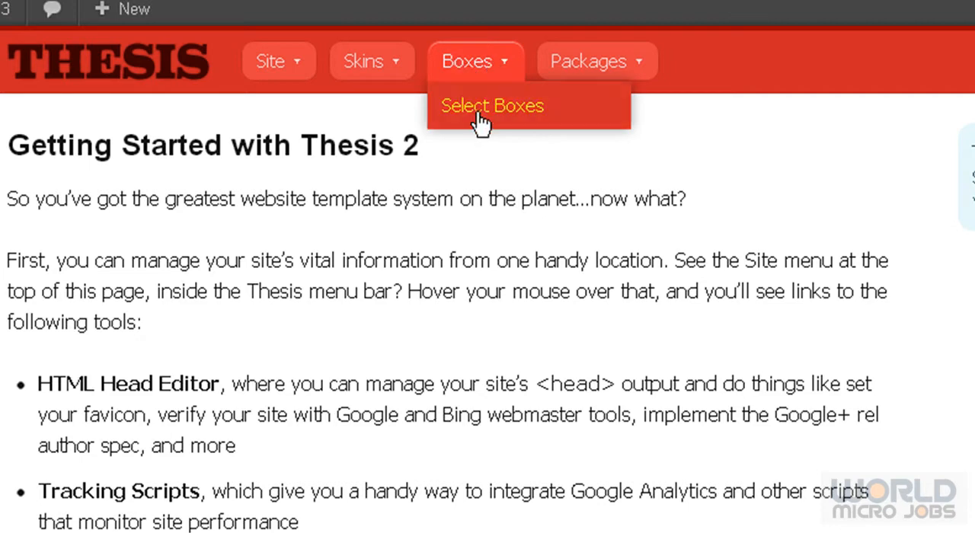
{"action": "mouse_move", "coordinate": [472, 113]}
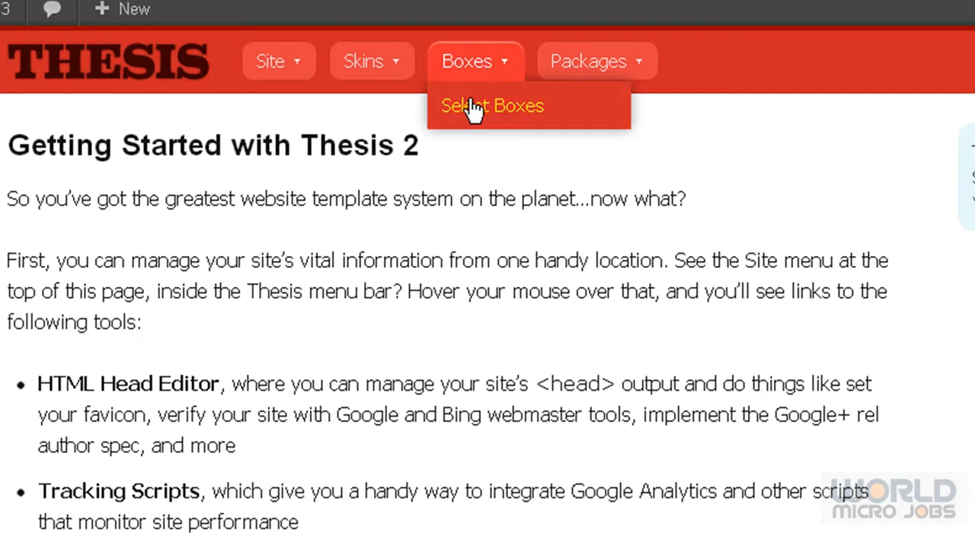
Go to the Select Boxes page, then open and dismiss the Upload a Thesis Box dialog without a file.
{"action": "left_click", "coordinate": [492, 105]}
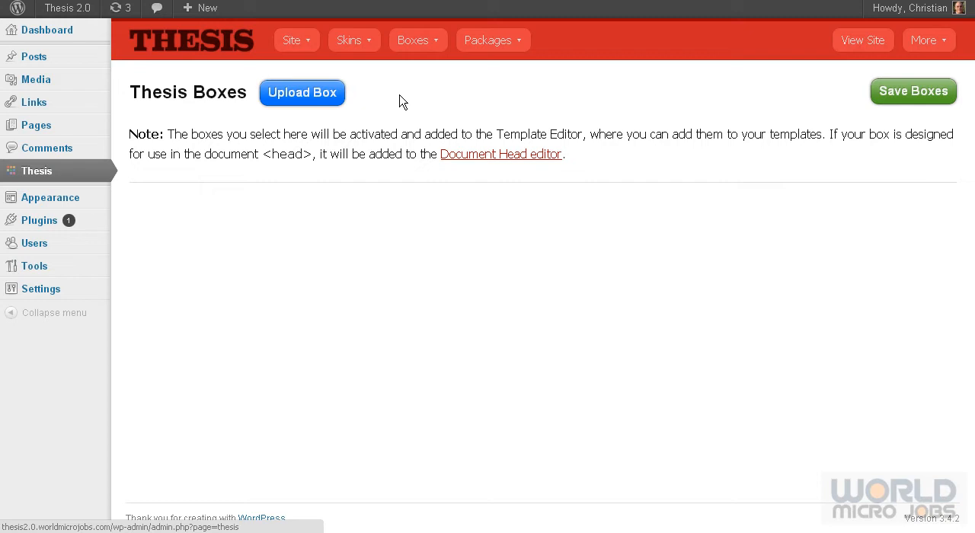
{"action": "left_click", "coordinate": [418, 39]}
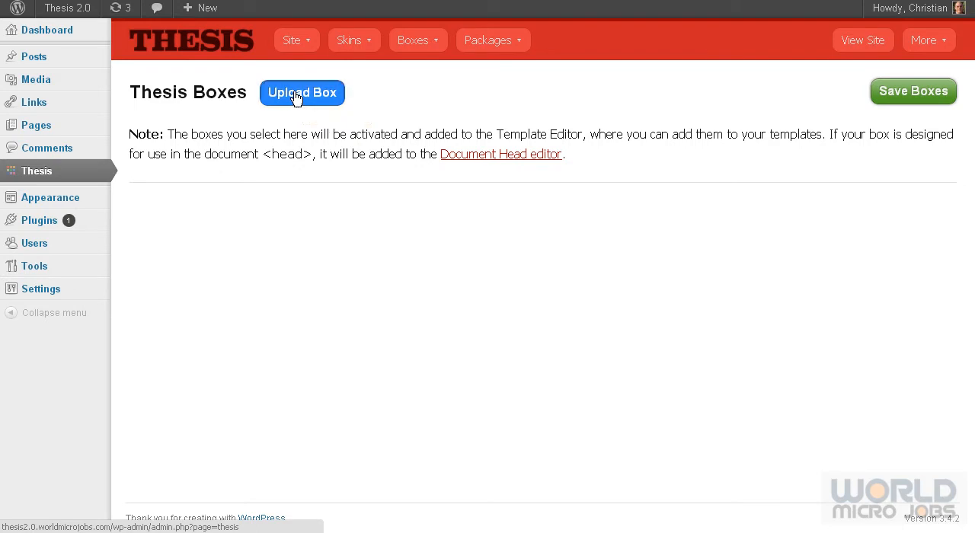
{"action": "left_click", "coordinate": [302, 92]}
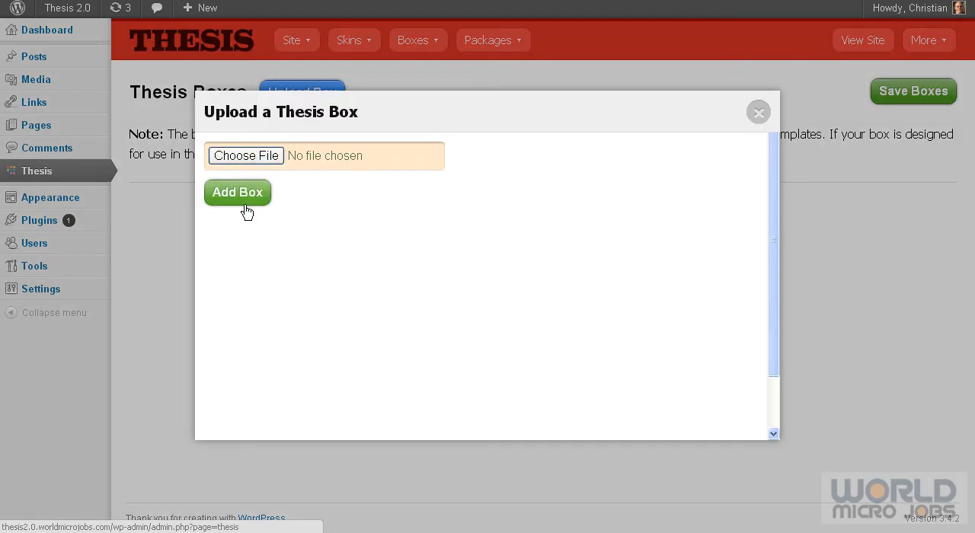
{"action": "left_click", "coordinate": [758, 112]}
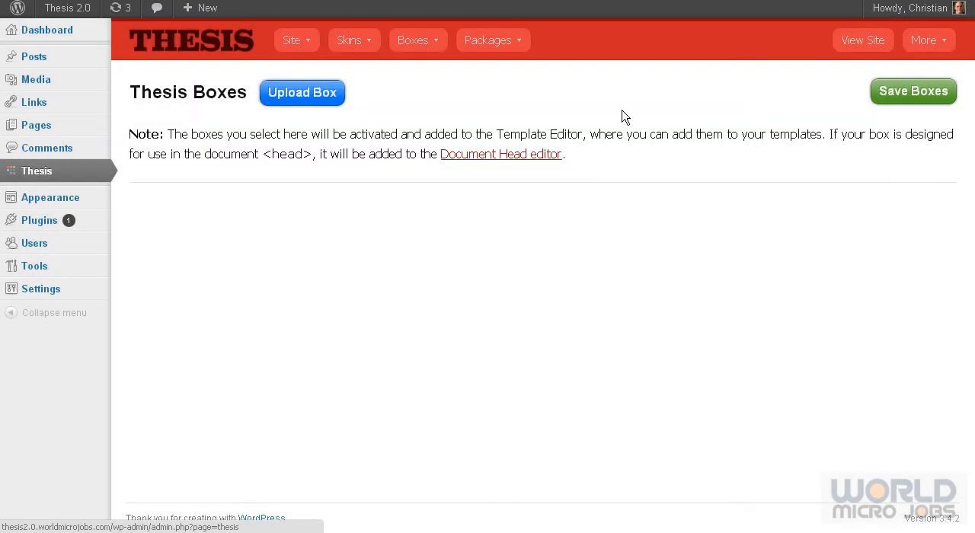
{"action": "mouse_move", "coordinate": [512, 78]}
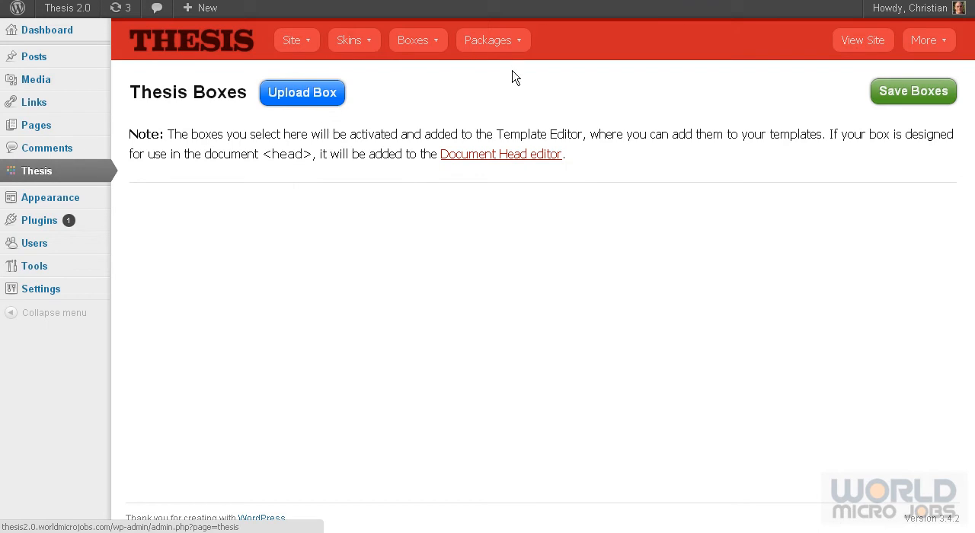
Go to Packages > Select Packages, then open and dismiss the Upload a Thesis Package dialog.
{"action": "left_click", "coordinate": [493, 40]}
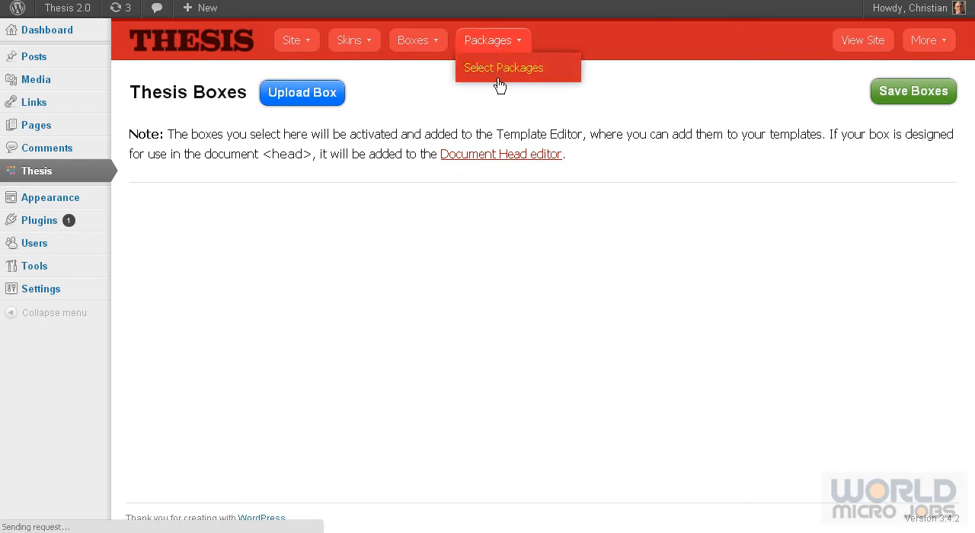
{"action": "left_click", "coordinate": [503, 68]}
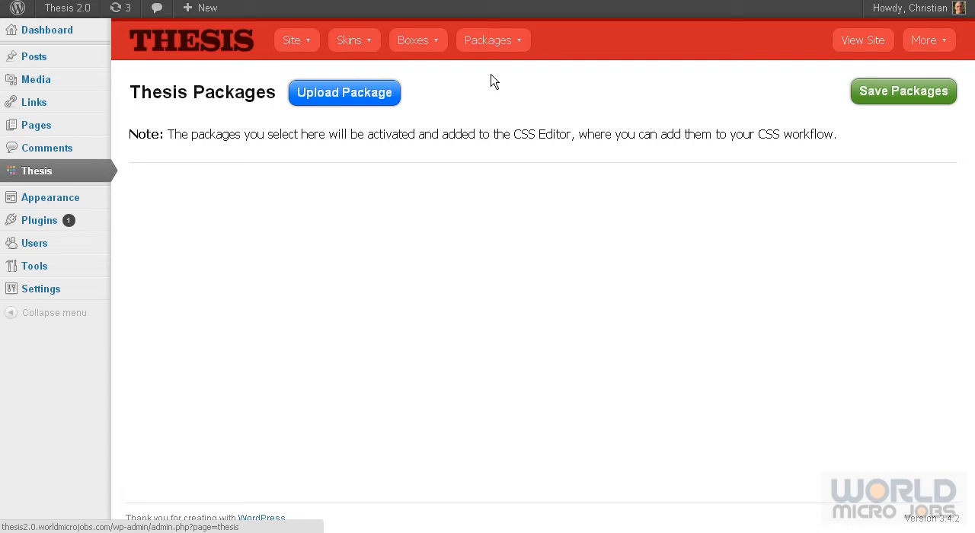
{"action": "mouse_move", "coordinate": [259, 123]}
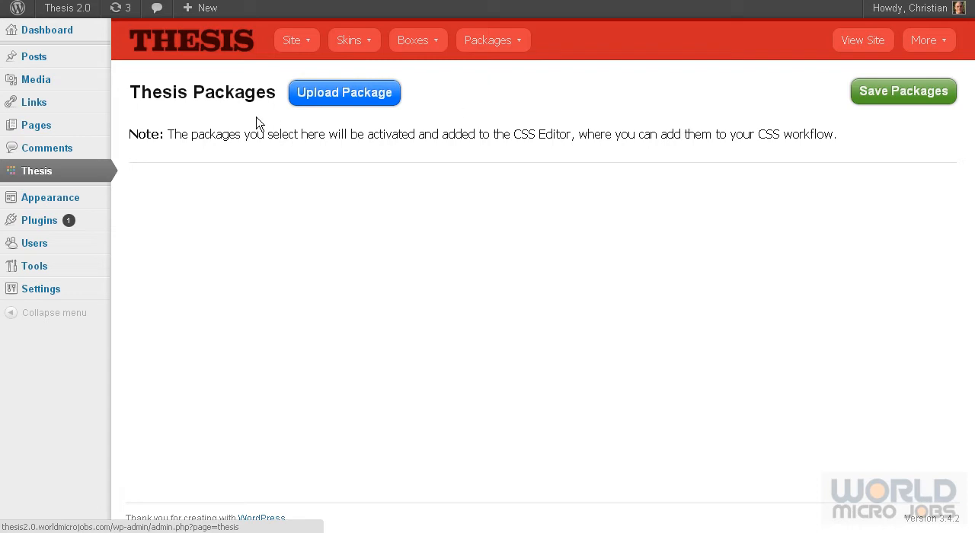
{"action": "left_click", "coordinate": [344, 92]}
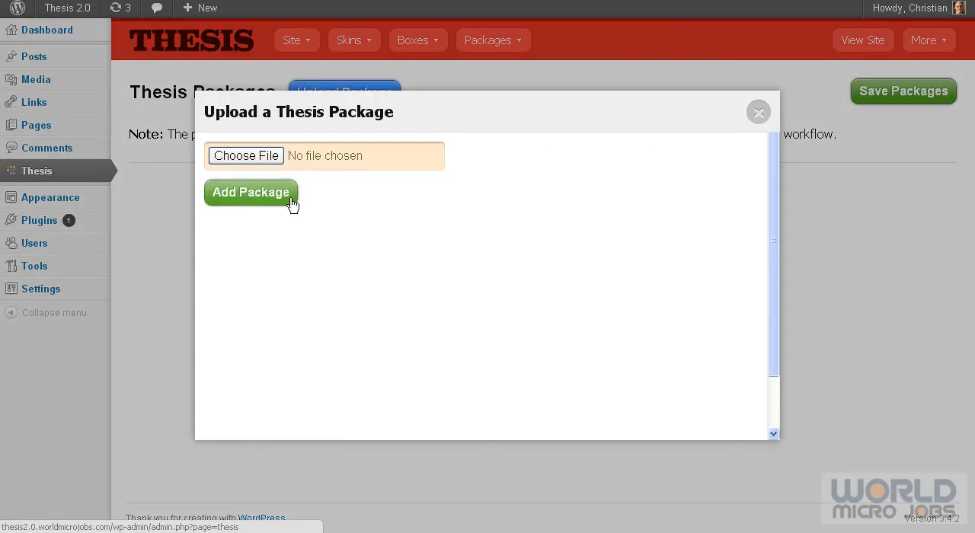
{"action": "left_click", "coordinate": [758, 112]}
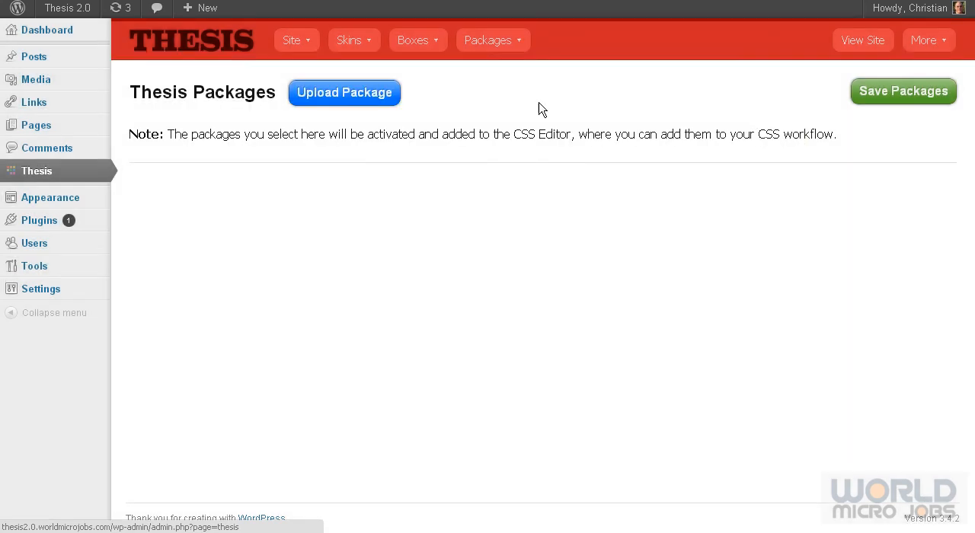
{"action": "left_click", "coordinate": [293, 40]}
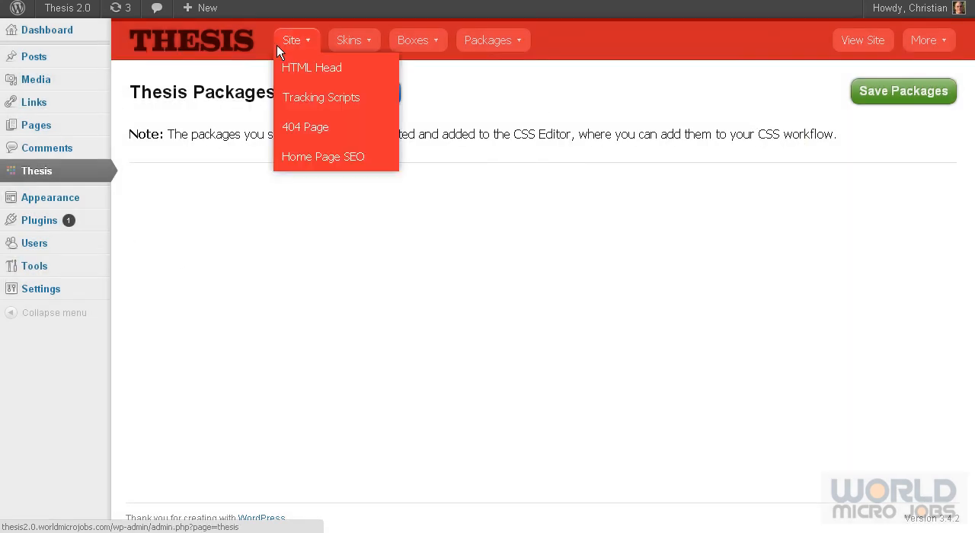
{"action": "left_click", "coordinate": [350, 40]}
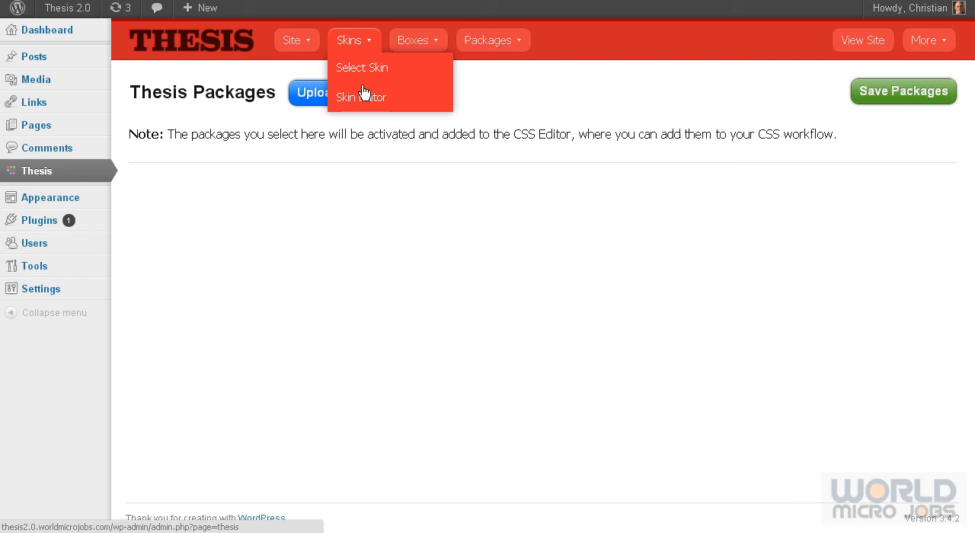
{"action": "mouse_move", "coordinate": [360, 97]}
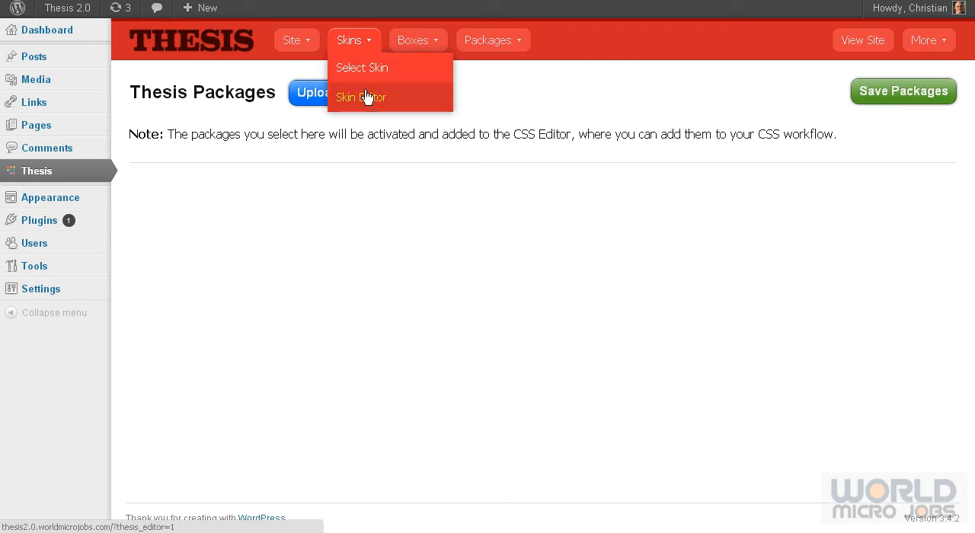
{"action": "left_click", "coordinate": [493, 39]}
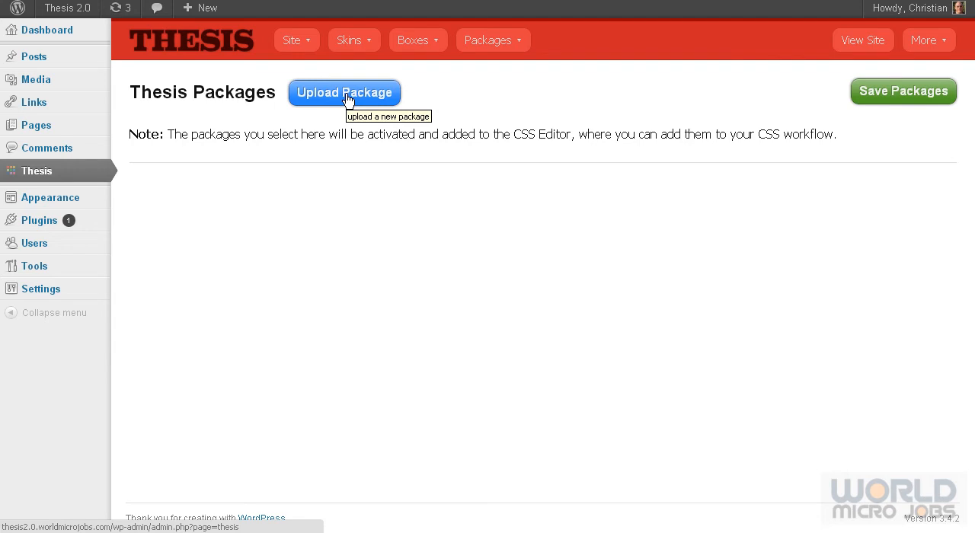
{"action": "mouse_move", "coordinate": [863, 39]}
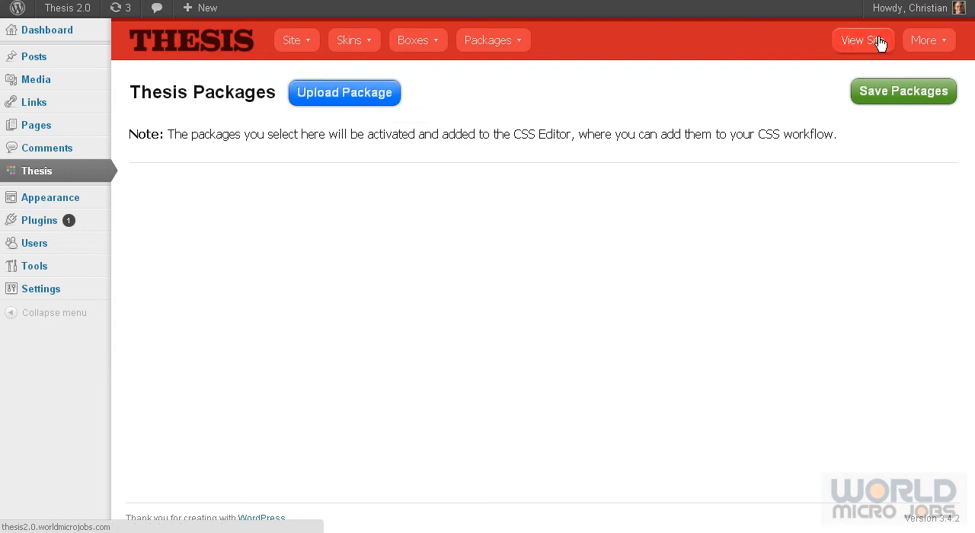
{"action": "mouse_move", "coordinate": [344, 246]}
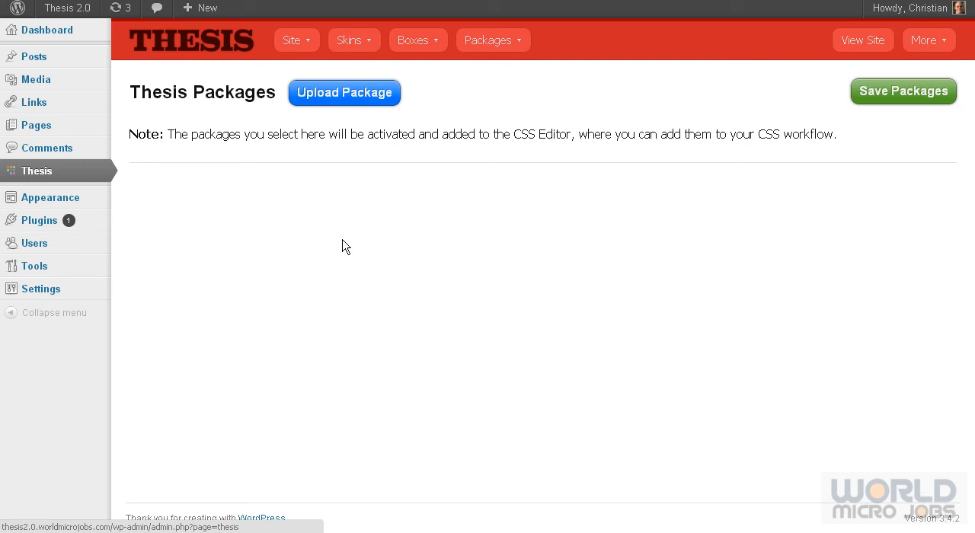
{"action": "mouse_move", "coordinate": [379, 188]}
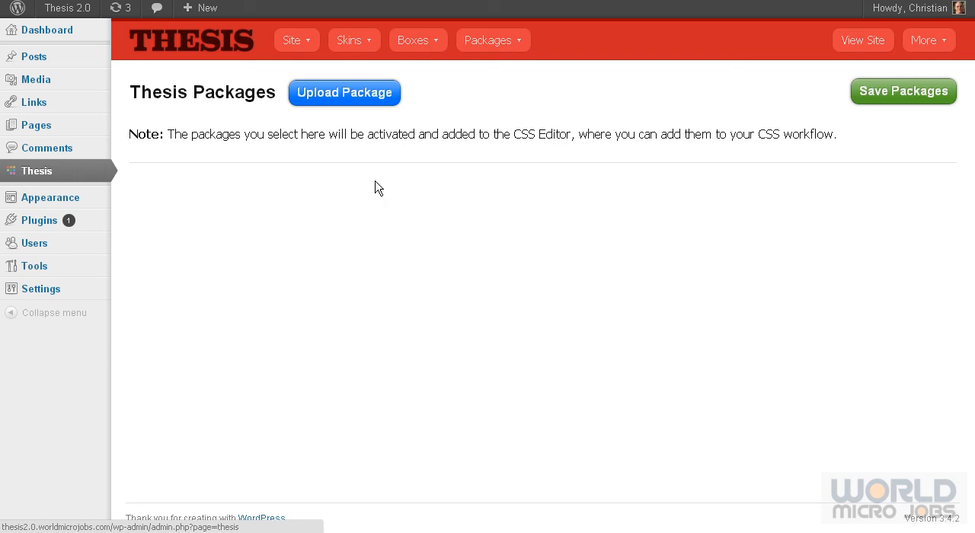
{"action": "left_click", "coordinate": [349, 40]}
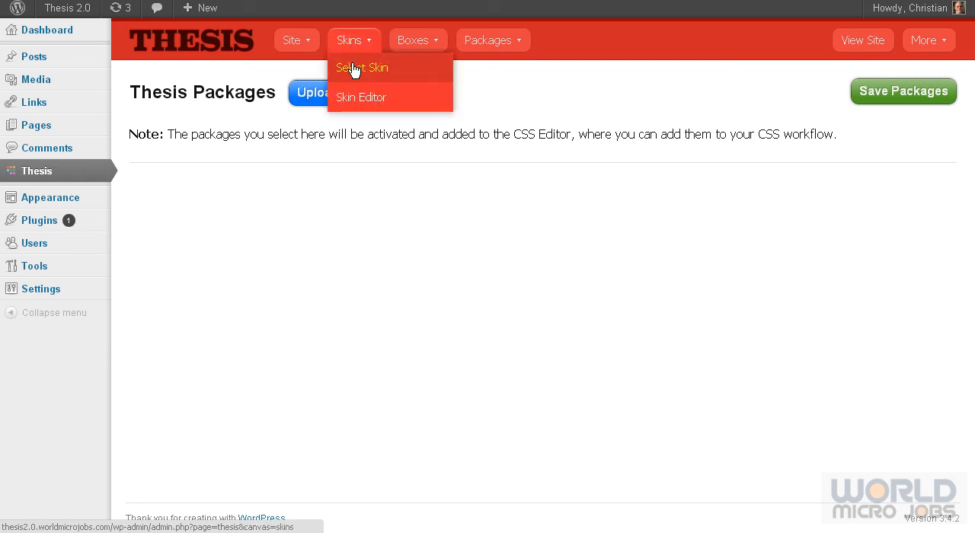
{"action": "mouse_move", "coordinate": [361, 79]}
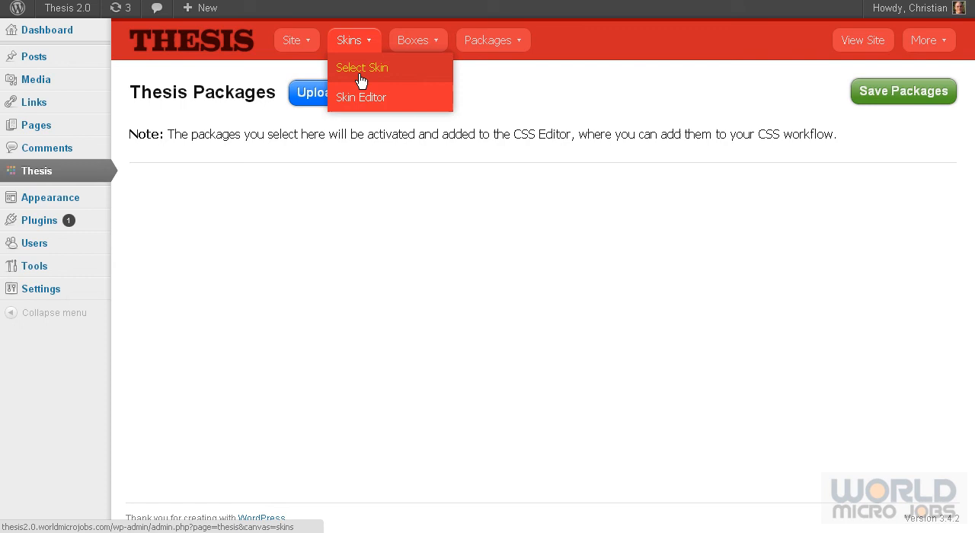